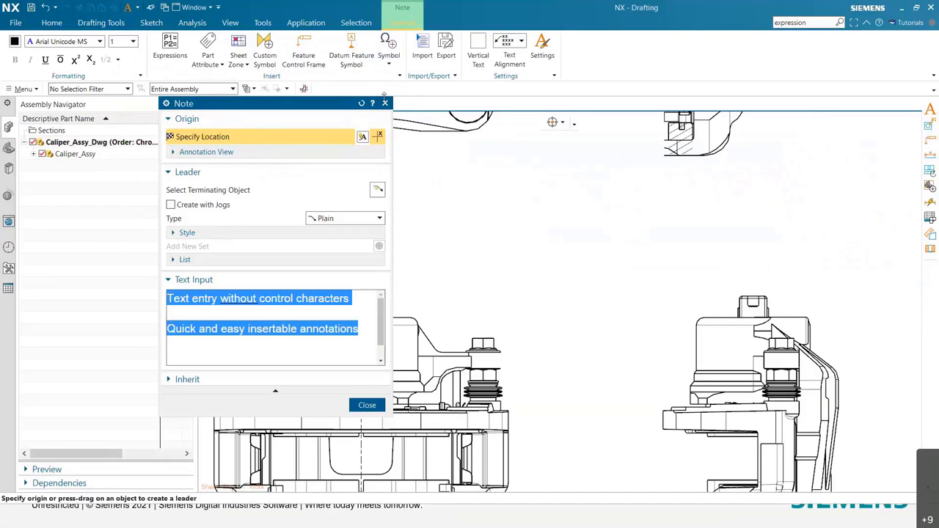
{"action": "mouse_move", "coordinate": [384, 104]}
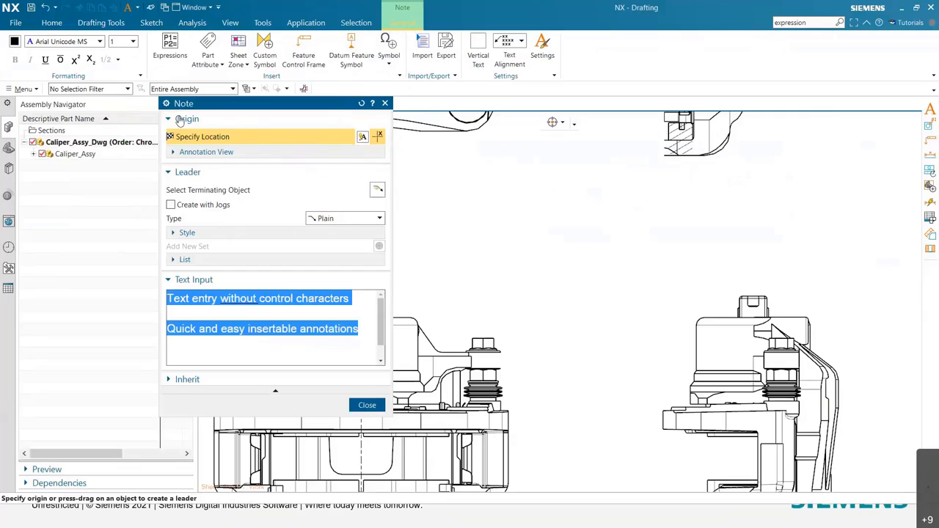
Expand the note's Annotation View subsection under Origin to reveal Select View
{"action": "left_click", "coordinate": [173, 152]}
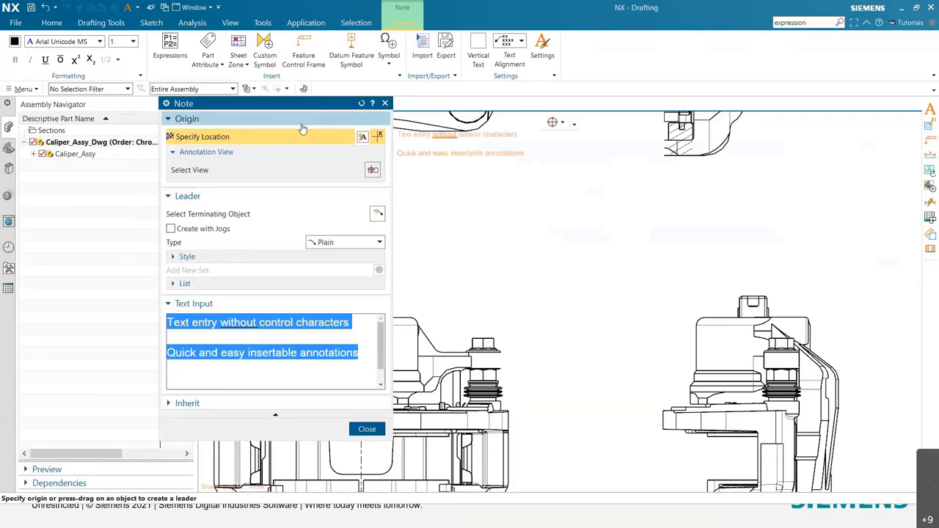
{"action": "mouse_move", "coordinate": [257, 152]}
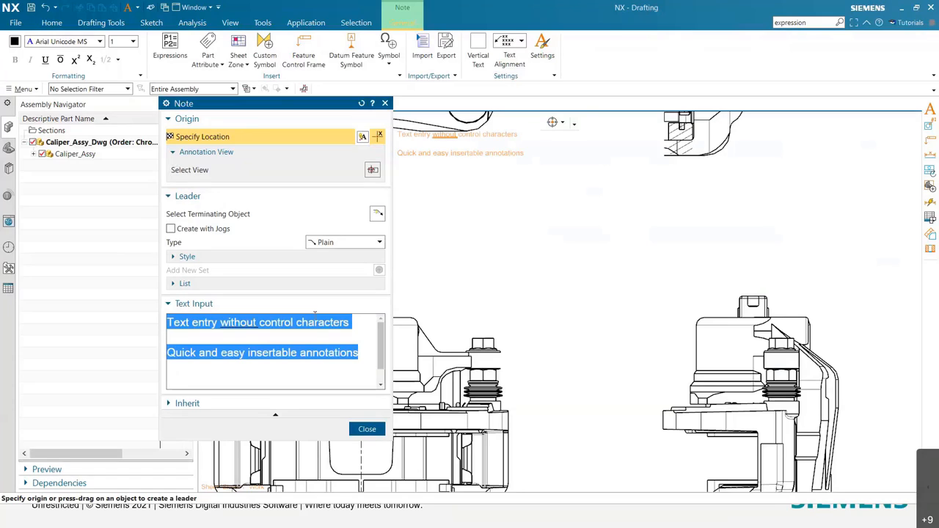
Make 'control characters' red and underlined, then begin a blank second line
{"action": "left_click", "coordinate": [351, 323]}
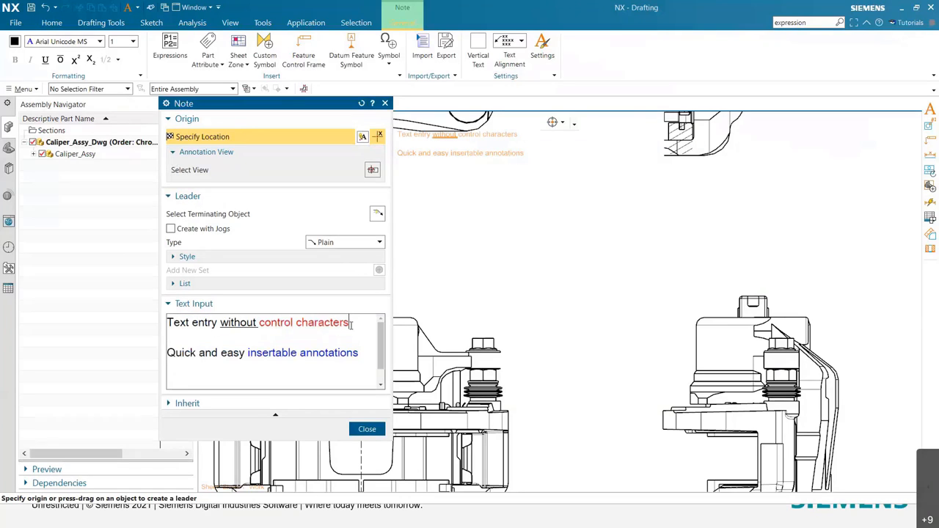
{"action": "double_click", "coordinate": [303, 322]}
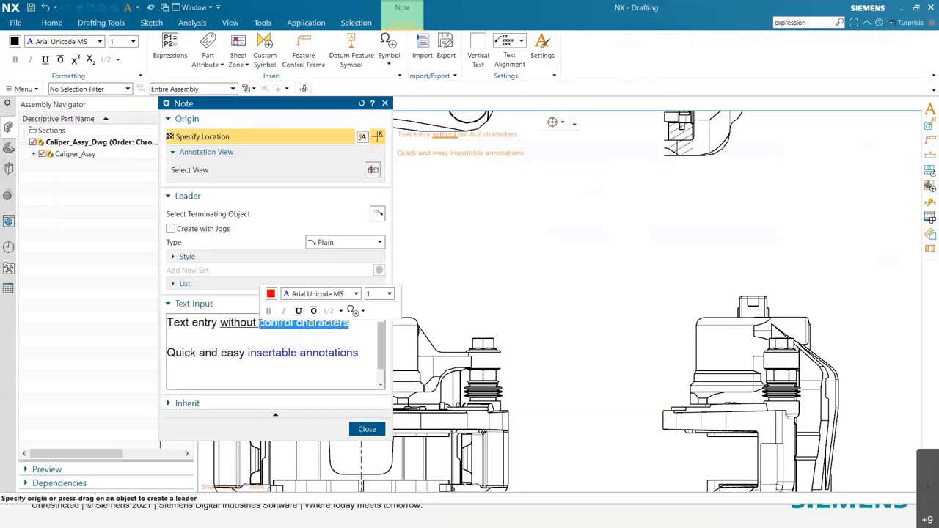
{"action": "left_click", "coordinate": [271, 293]}
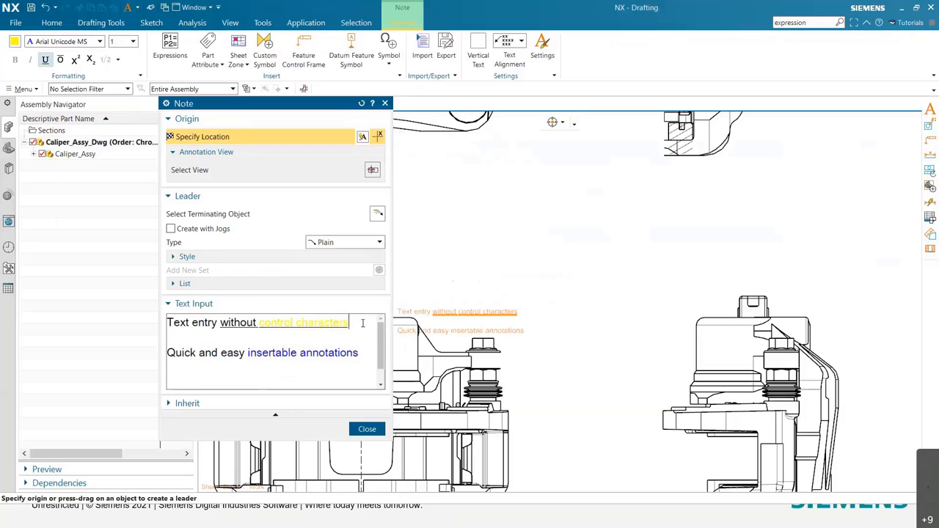
{"action": "double_click", "coordinate": [303, 322]}
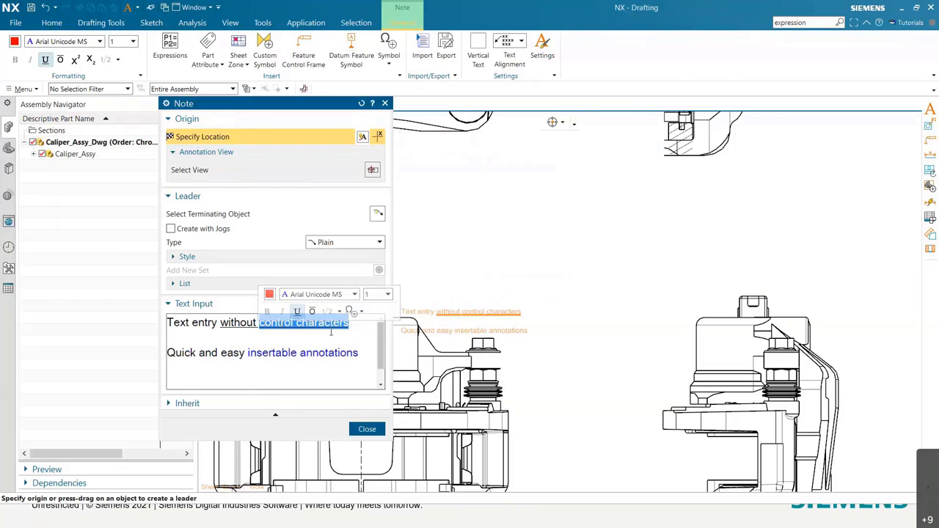
{"action": "left_click", "coordinate": [280, 345]}
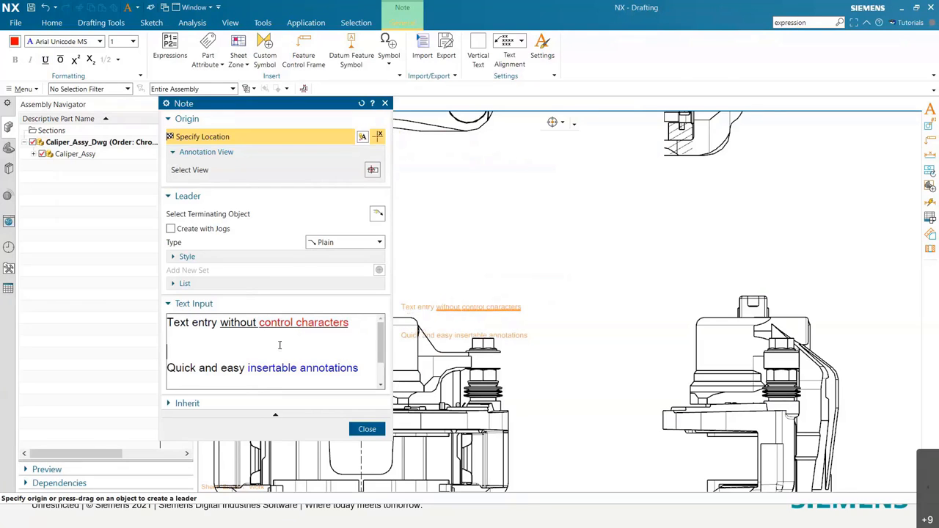
Type 'fractions: 1/2' and format 1/2 as a 3/4-height fraction
{"action": "type", "text": "fraction"}
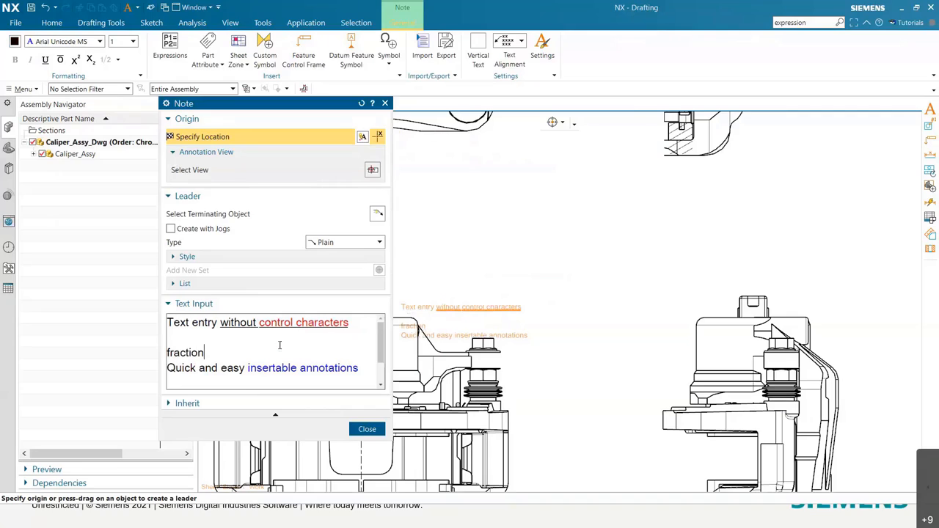
{"action": "type", "text": "s: 1/2"}
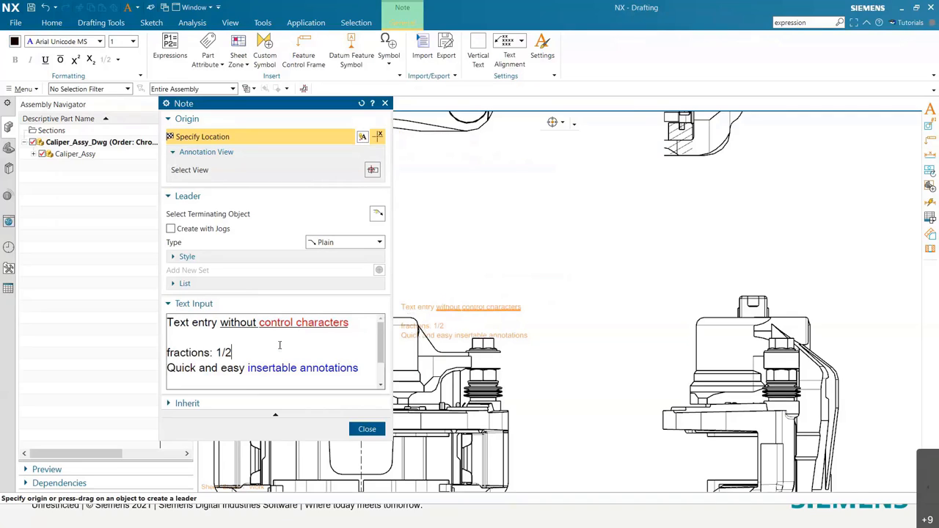
{"action": "double_click", "coordinate": [222, 352]}
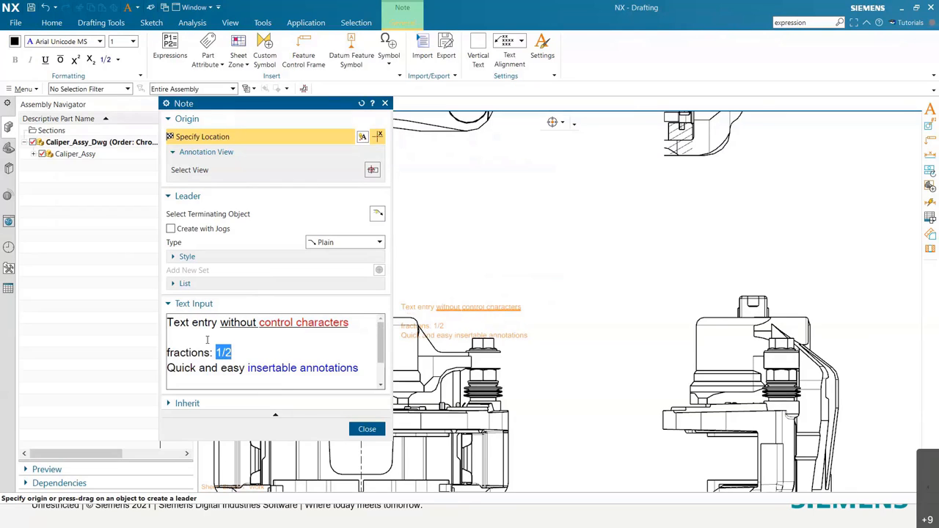
{"action": "right_click", "coordinate": [223, 352]}
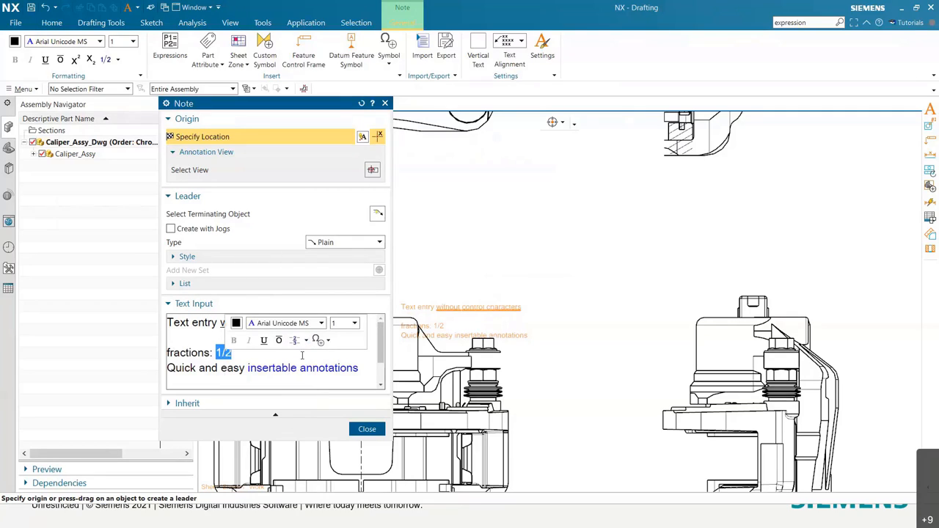
{"action": "left_click", "coordinate": [295, 339]}
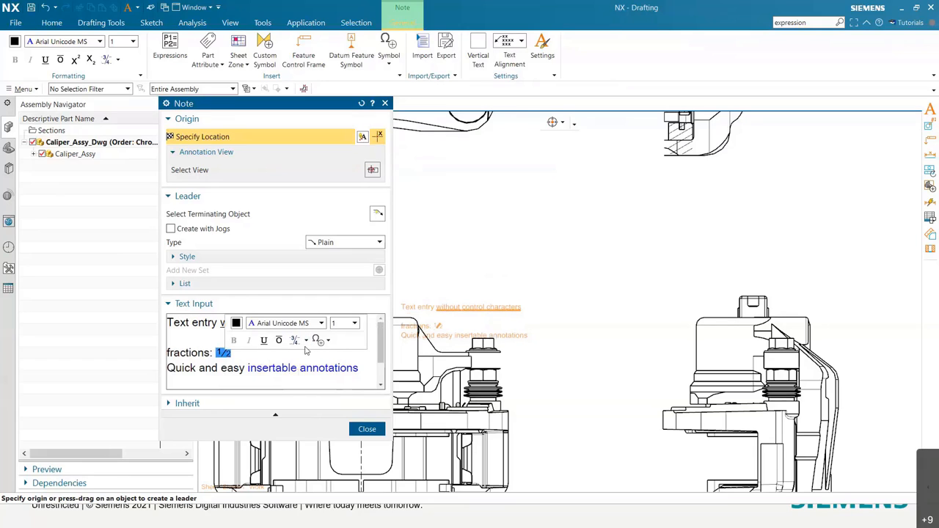
{"action": "mouse_move", "coordinate": [295, 340]}
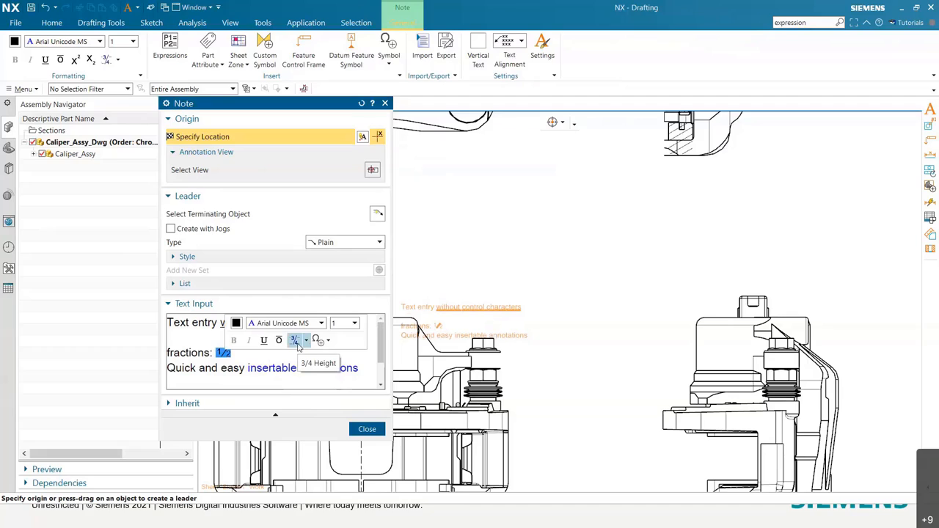
{"action": "mouse_move", "coordinate": [319, 339]}
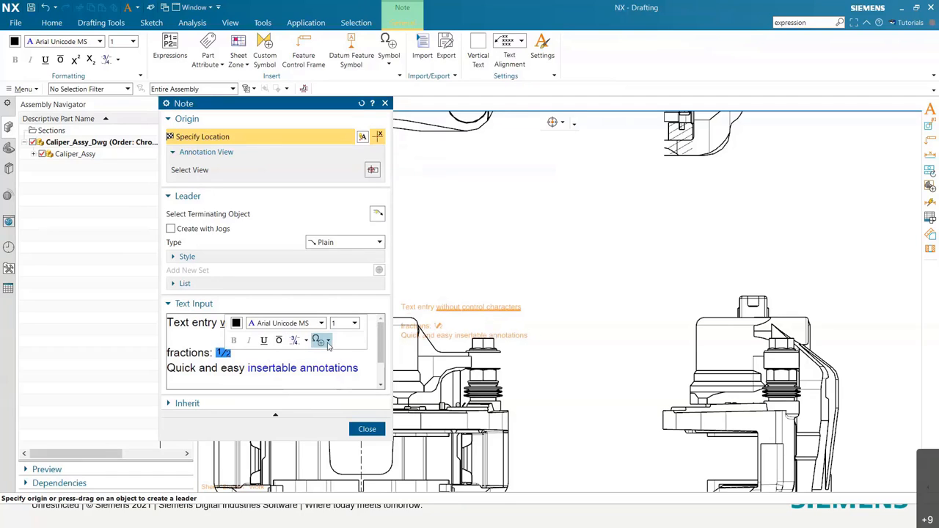
Insert the circled M from GDT Symbols in place of the 1/2 fraction
{"action": "left_click", "coordinate": [328, 340]}
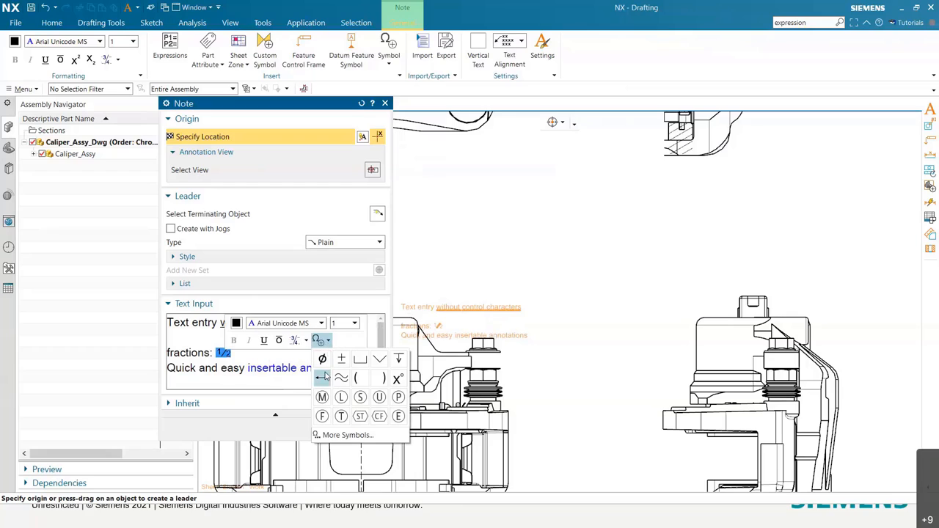
{"action": "mouse_move", "coordinate": [378, 416]}
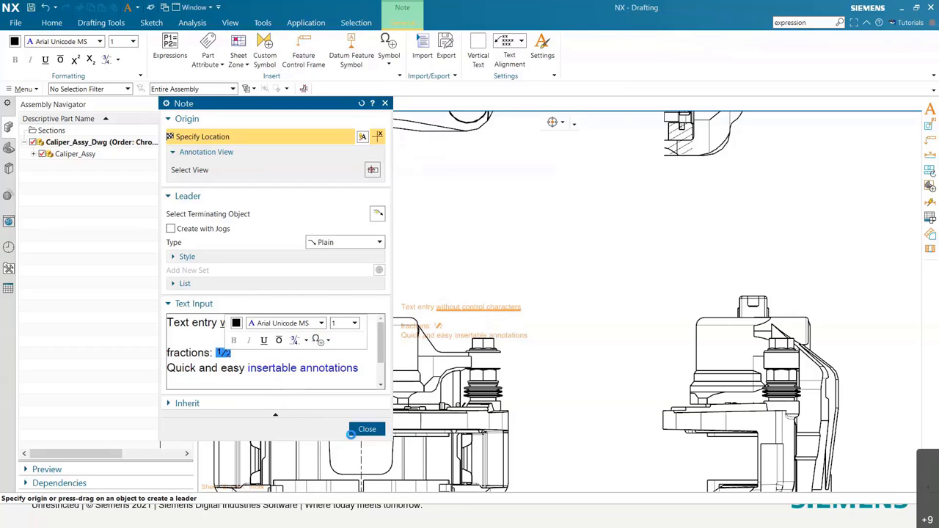
{"action": "left_click", "coordinate": [320, 340]}
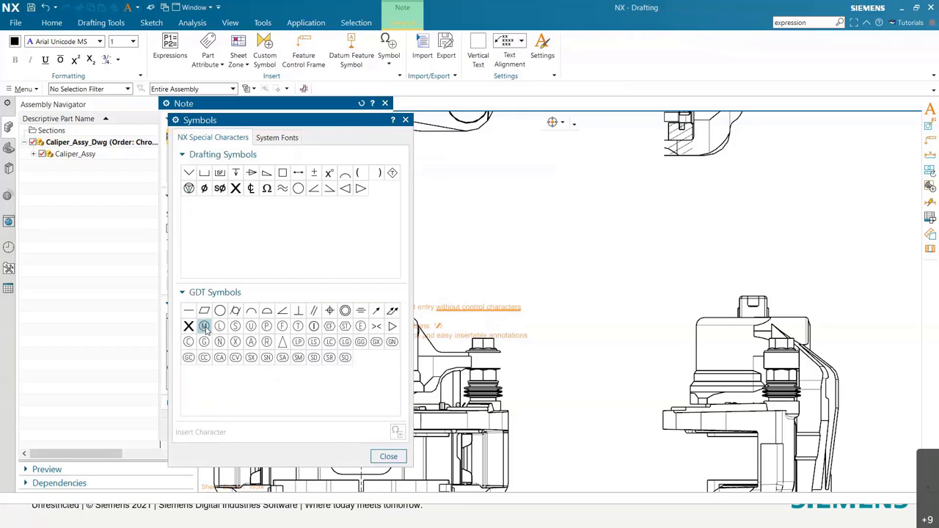
{"action": "left_click", "coordinate": [251, 341]}
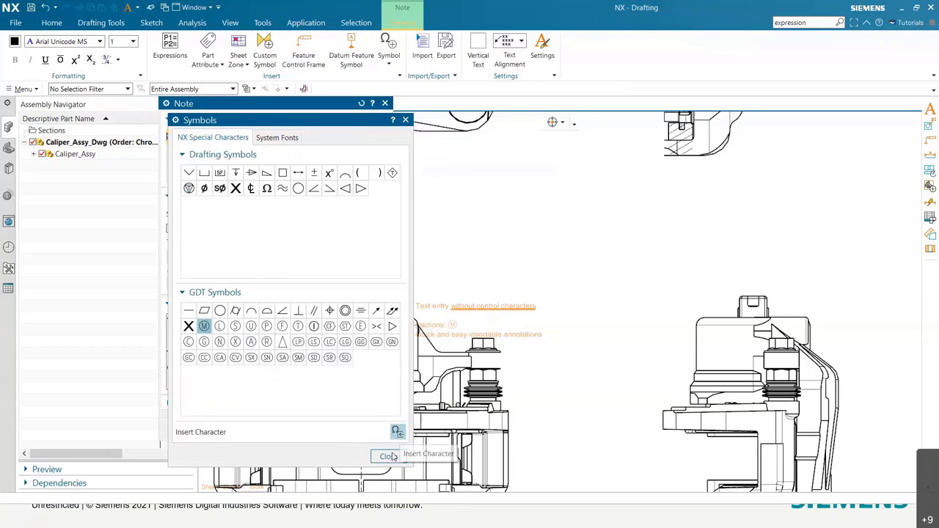
{"action": "left_click", "coordinate": [390, 456]}
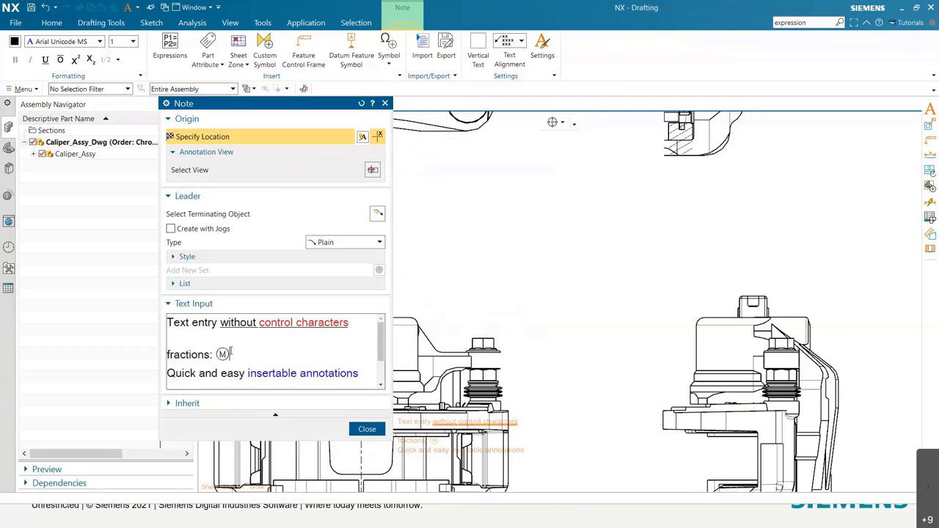
{"action": "left_click", "coordinate": [309, 339]}
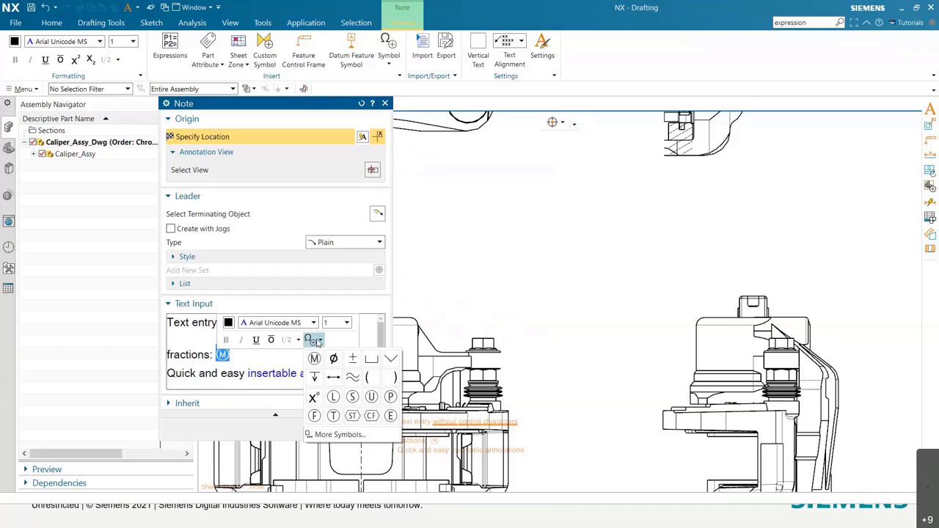
{"action": "mouse_move", "coordinate": [314, 358]}
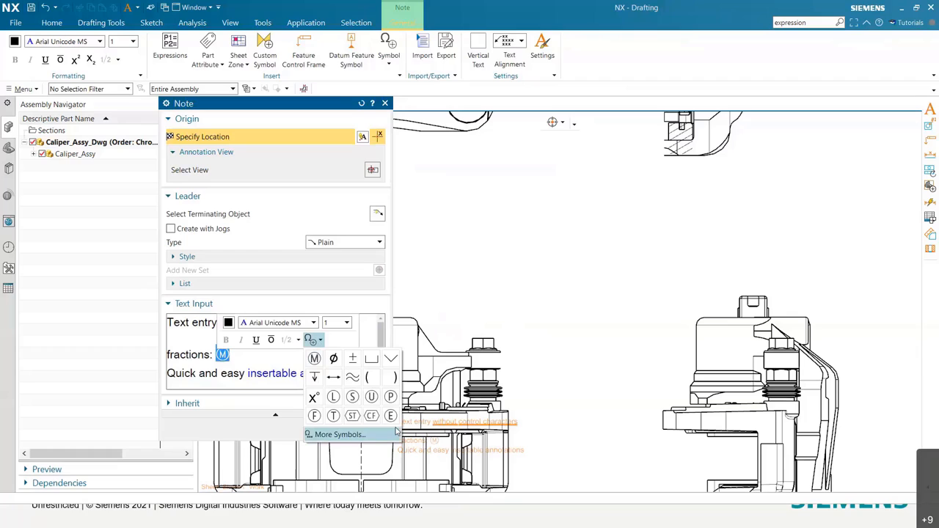
{"action": "mouse_move", "coordinate": [313, 409]}
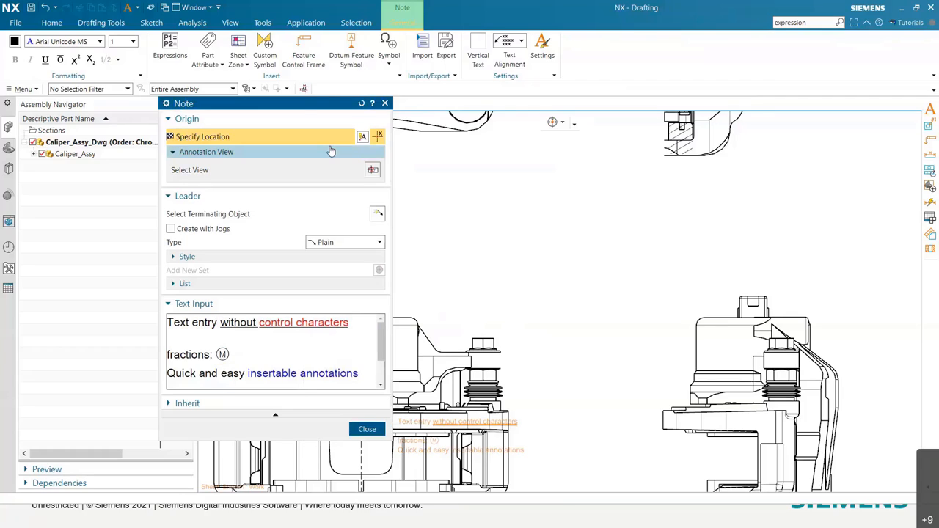
{"action": "left_click", "coordinate": [306, 48]}
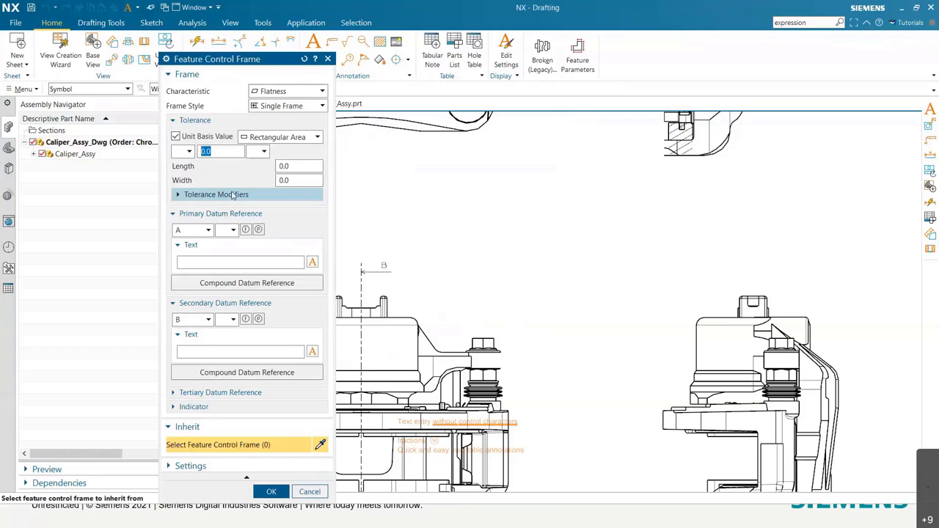
Set the Unit Basis Value area type to Circular Area and expand Tolerance Modifiers
{"action": "left_click", "coordinate": [317, 137]}
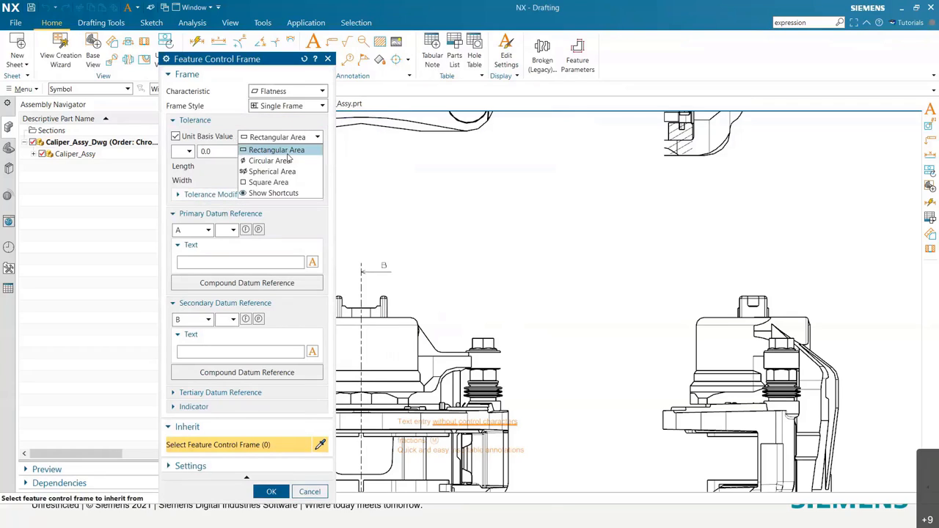
{"action": "left_click", "coordinate": [270, 159]}
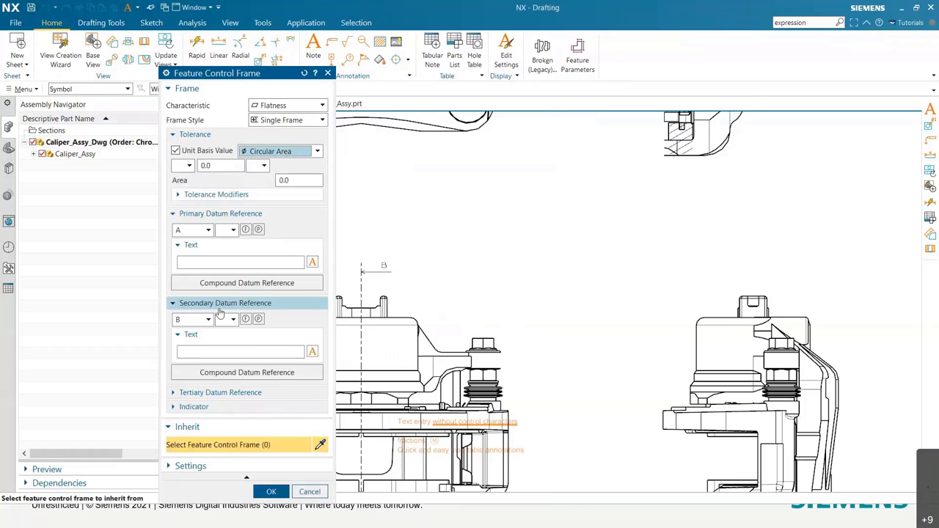
{"action": "left_click", "coordinate": [215, 194]}
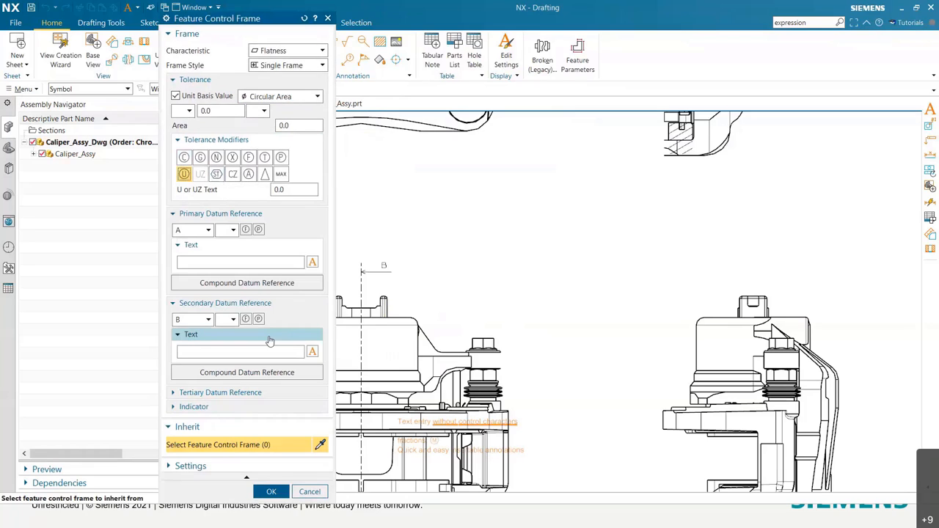
{"action": "mouse_move", "coordinate": [234, 445]}
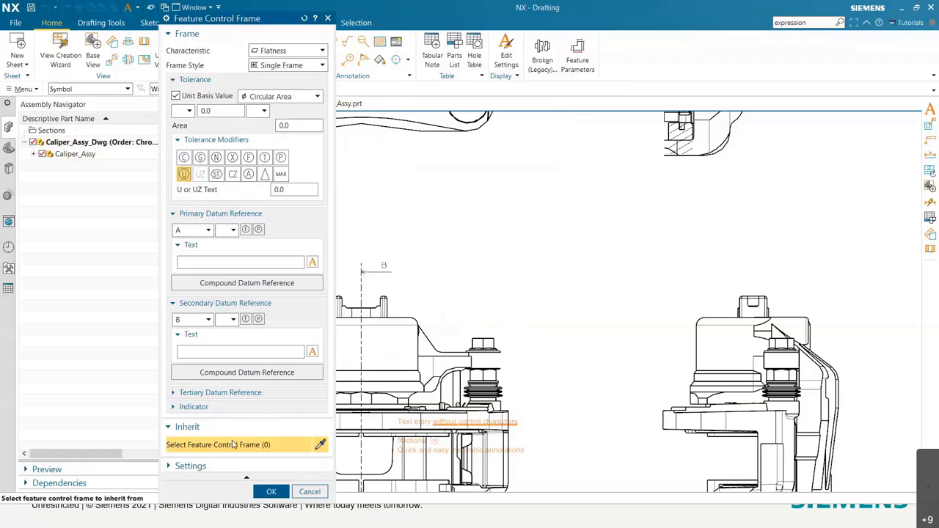
{"action": "mouse_move", "coordinate": [282, 446]}
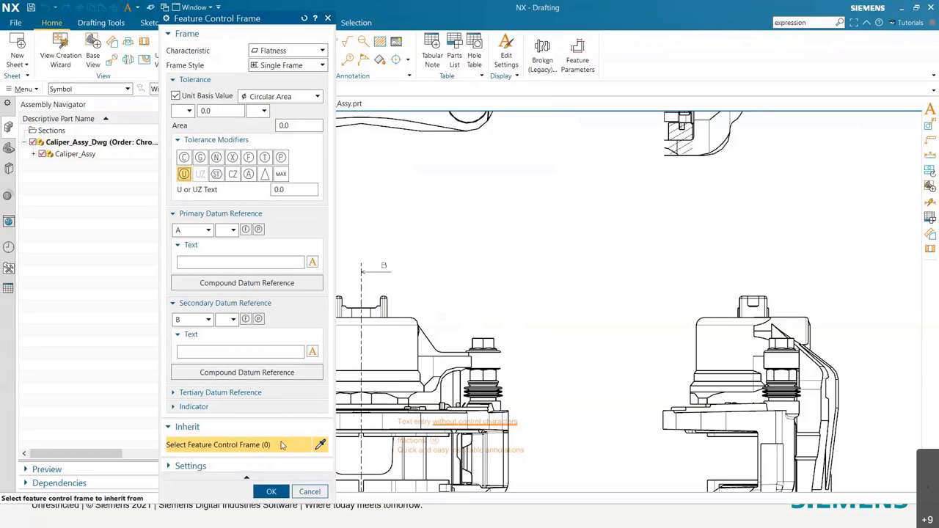
{"action": "mouse_move", "coordinate": [275, 448]}
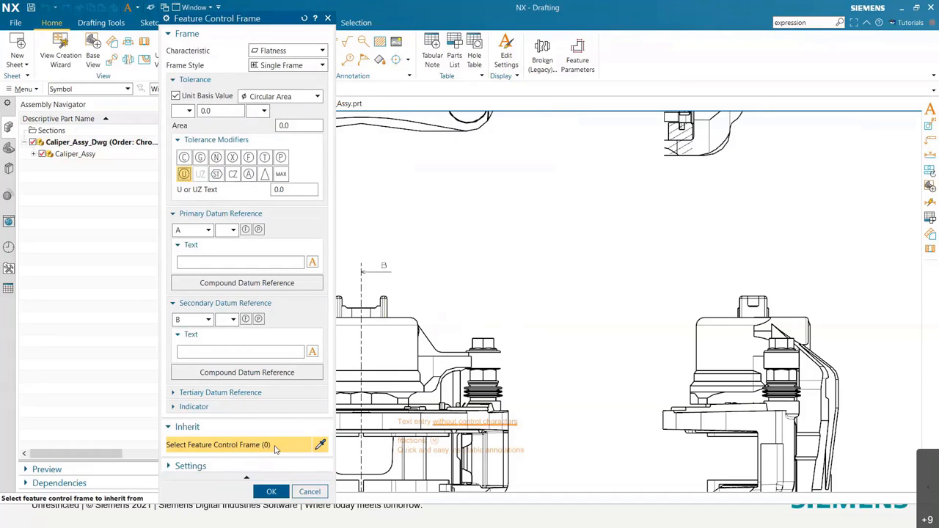